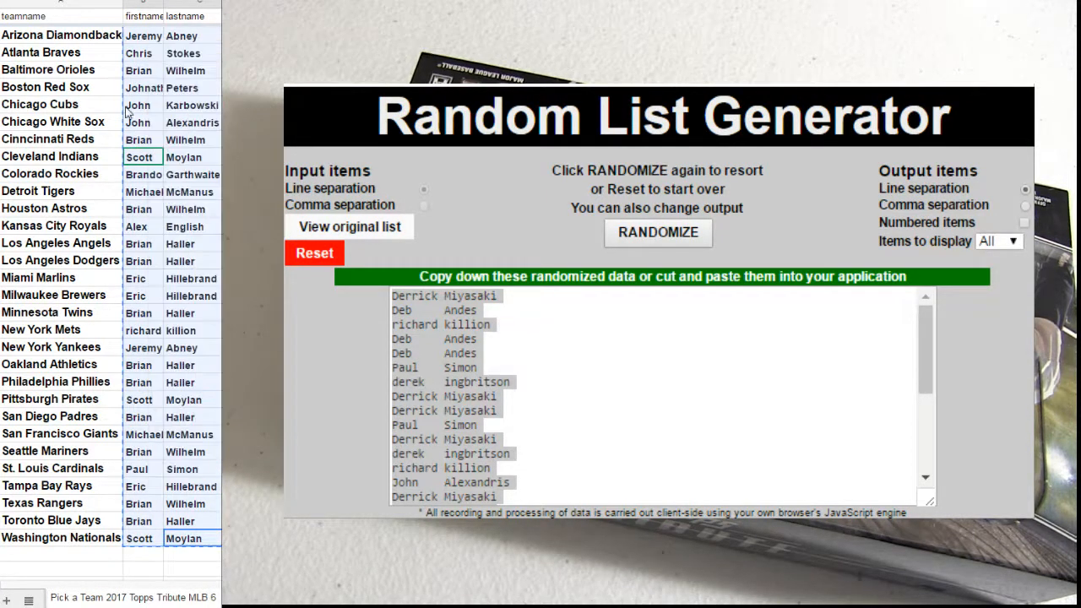
- Reset the generator, clearing the old randomized names for a new list
left_click(314, 254)
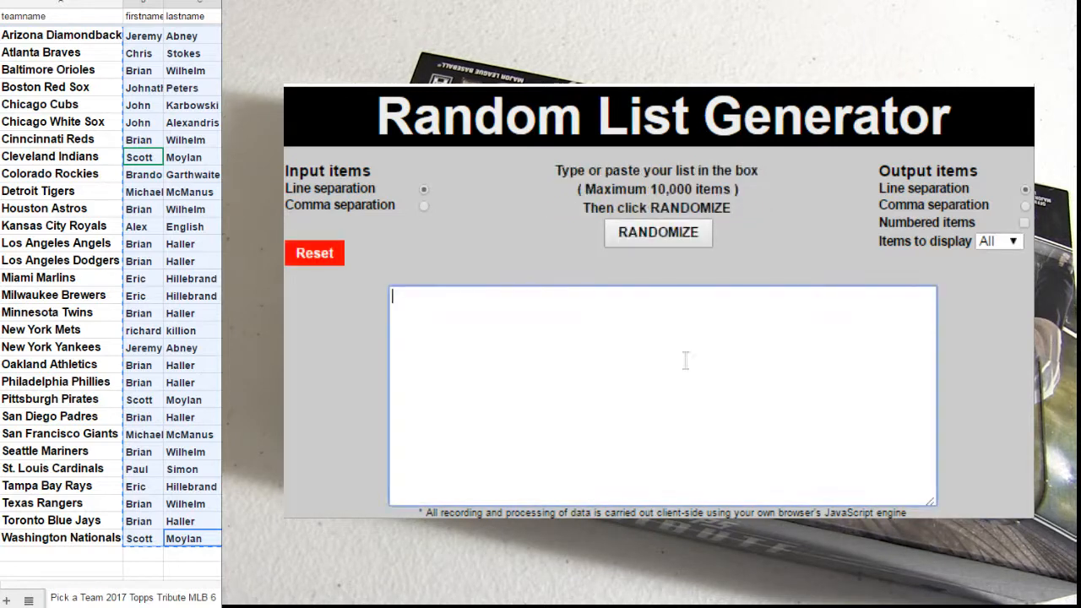
- Place the cursor in the input box ready to enter the player names
left_click(658, 233)
type("michael")
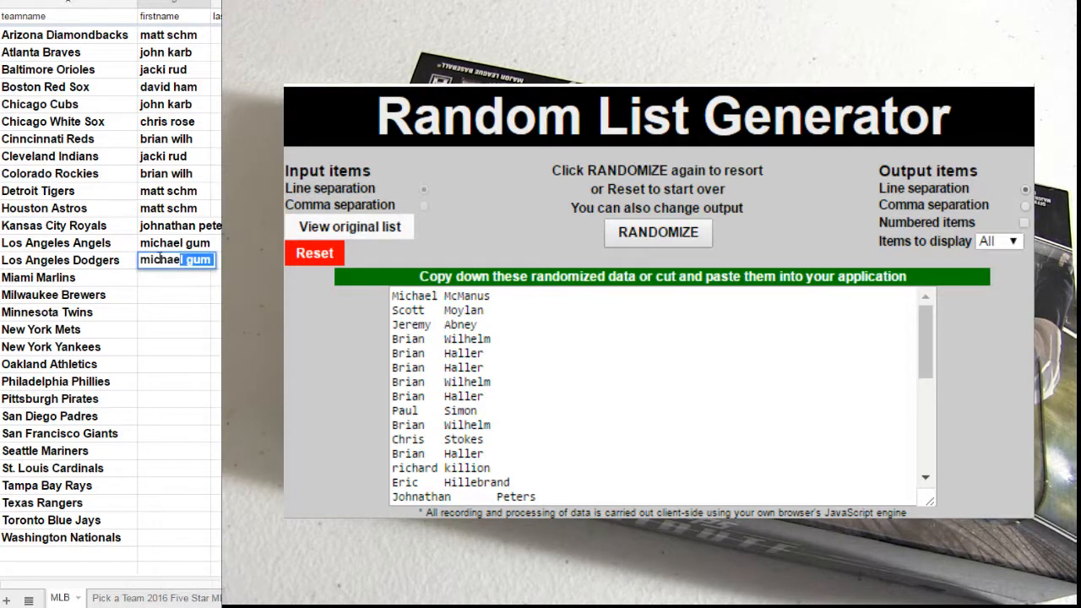
- Enter the name in the Los Angeles Dodgers cell and switch to the 2017 Topps Tribute MLB 6 sheet
type("mam")
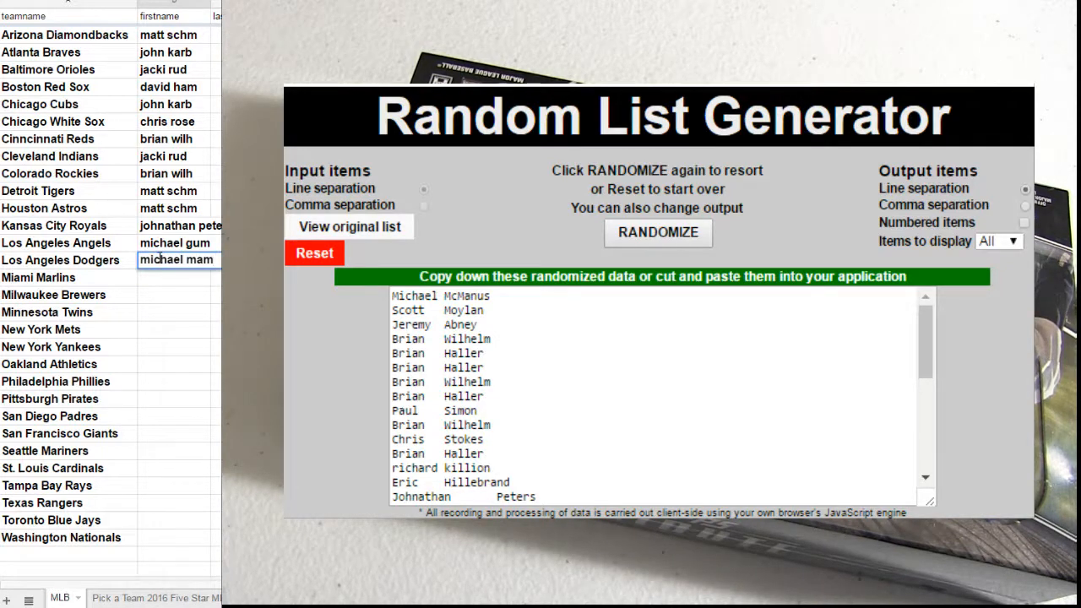
key("backspace")
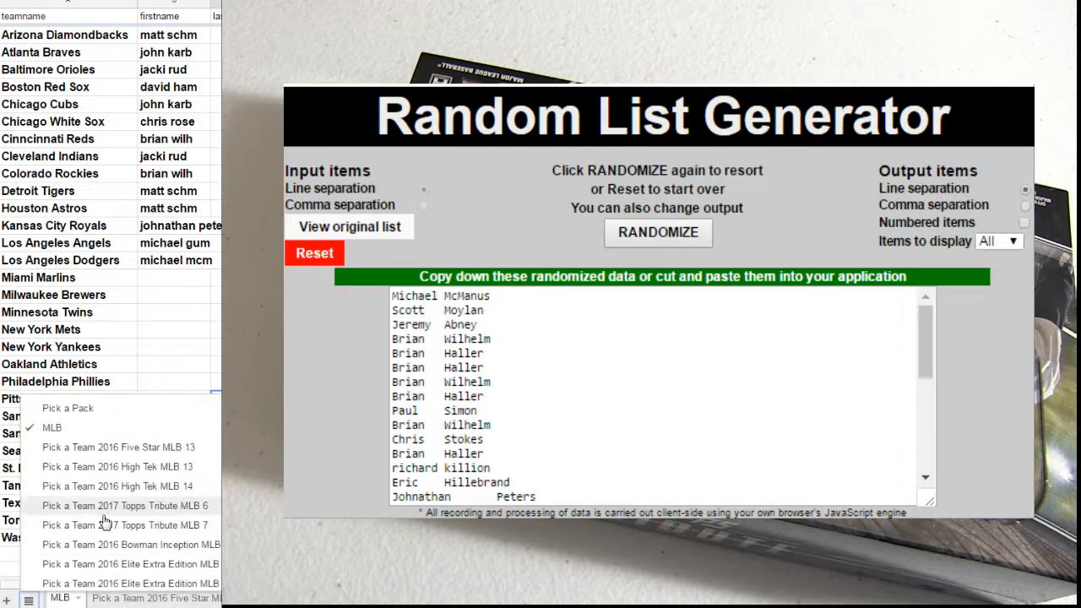
left_click(125, 505)
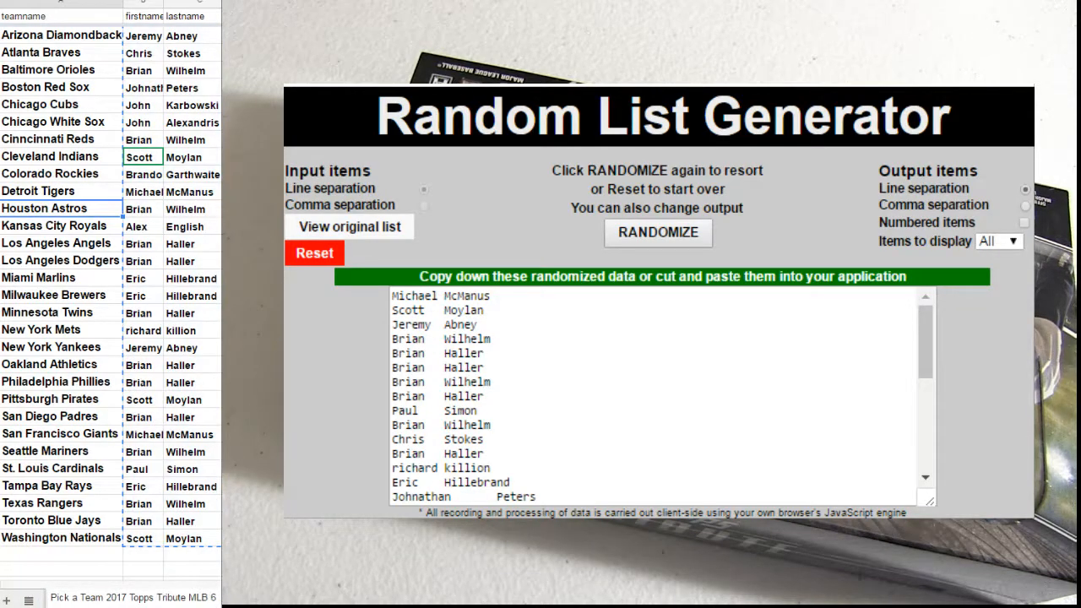